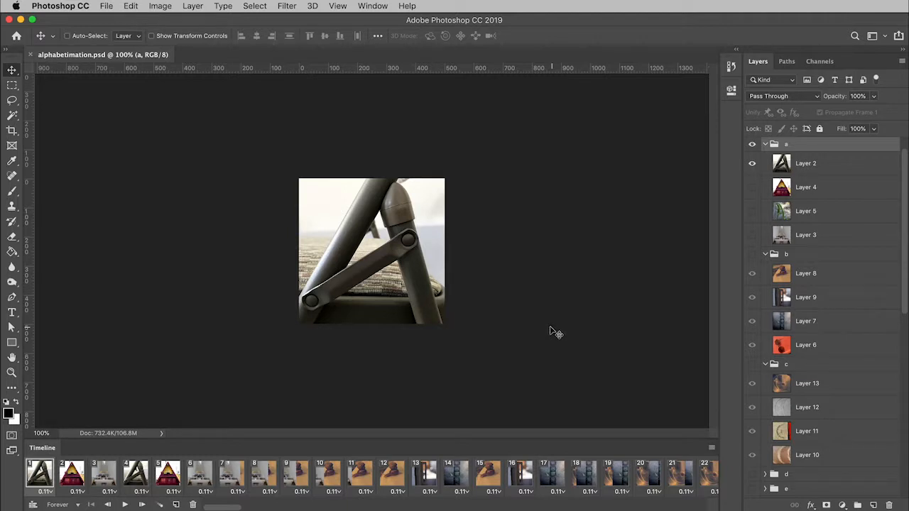
Step: Save the animation as a new copy named alphabetimation-music.psd
{"action": "left_click", "coordinate": [107, 5]}
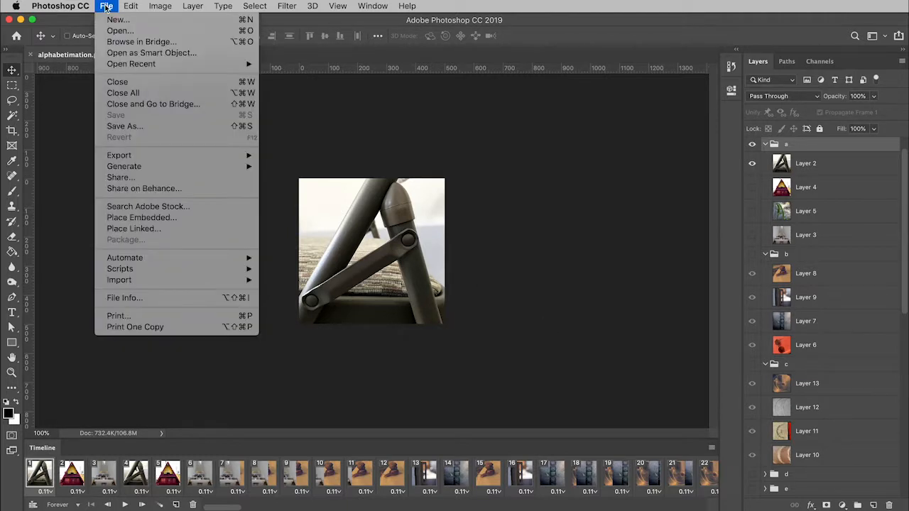
{"action": "mouse_move", "coordinate": [125, 125]}
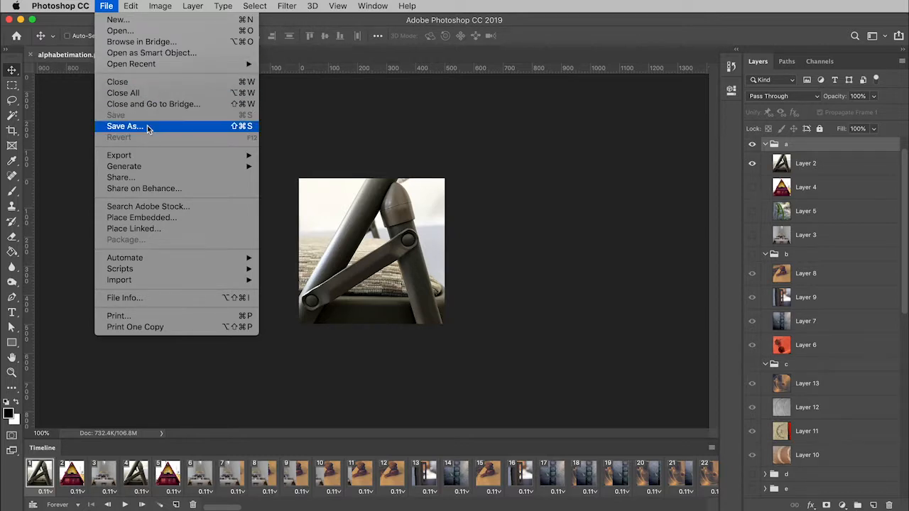
{"action": "left_click", "coordinate": [125, 125]}
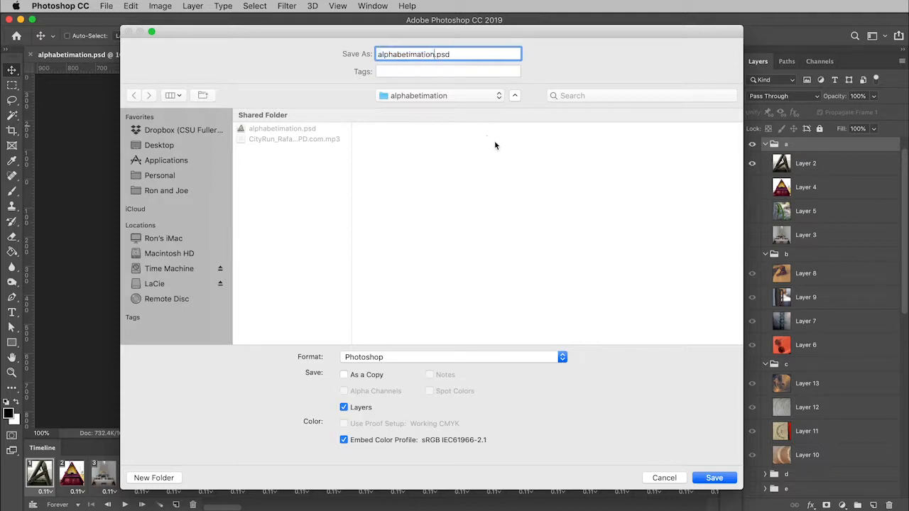
{"action": "type", "text": "-music"}
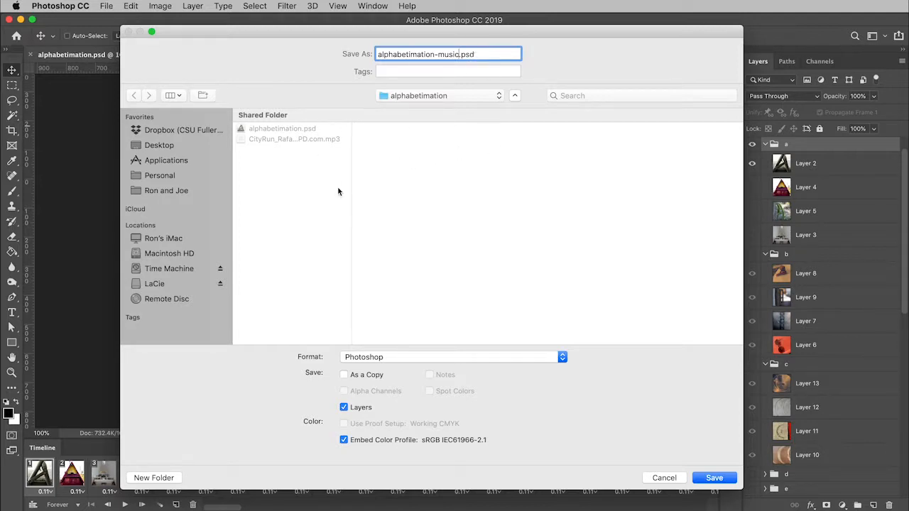
{"action": "left_click", "coordinate": [713, 477]}
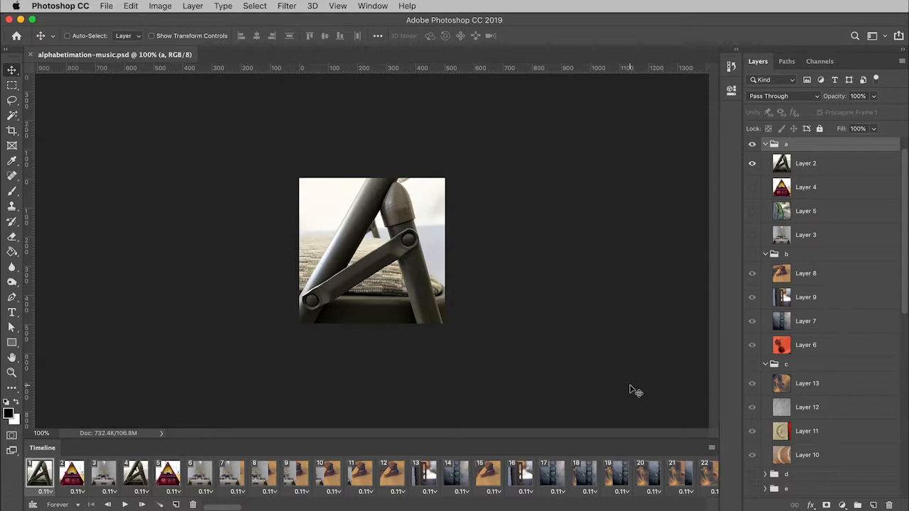
{"action": "mouse_move", "coordinate": [88, 409]}
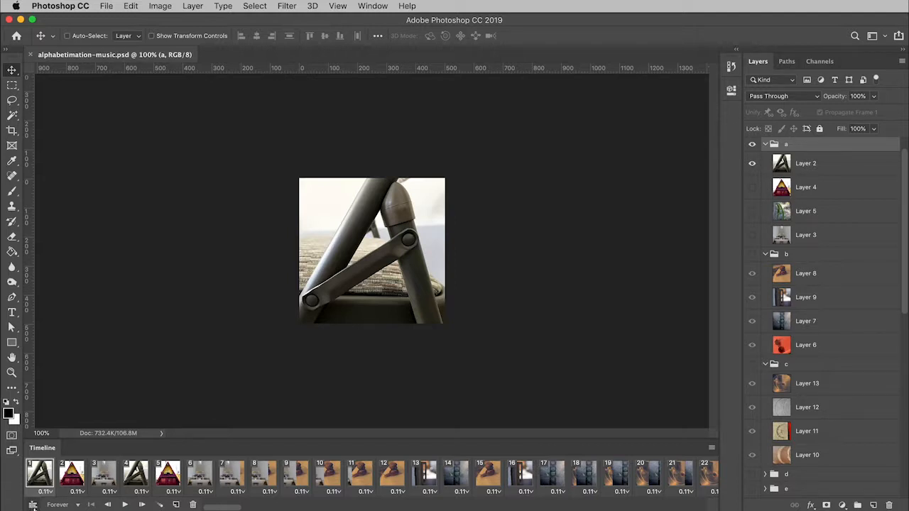
{"action": "mouse_move", "coordinate": [32, 506]}
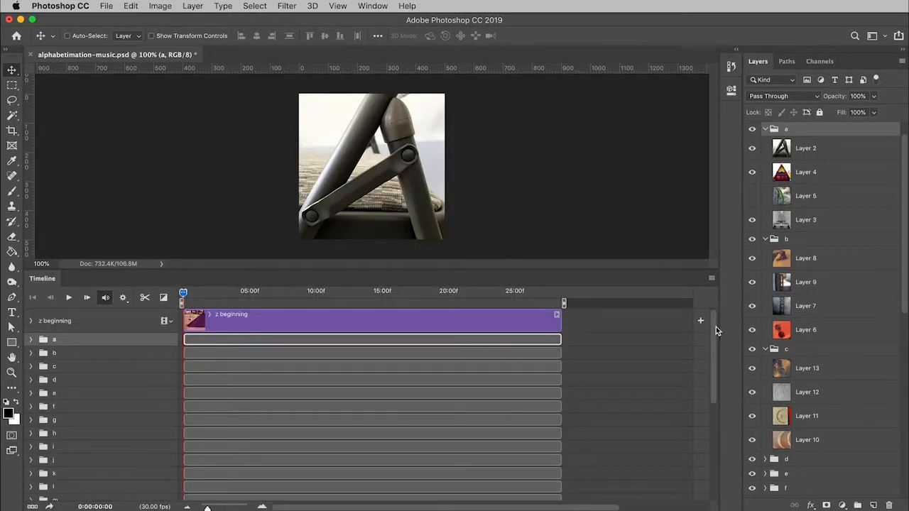
Step: Convert to a video timeline and choose Add Audio on the Audio Track
{"action": "scroll", "scroll_direction": "down", "scroll_amount": 3}
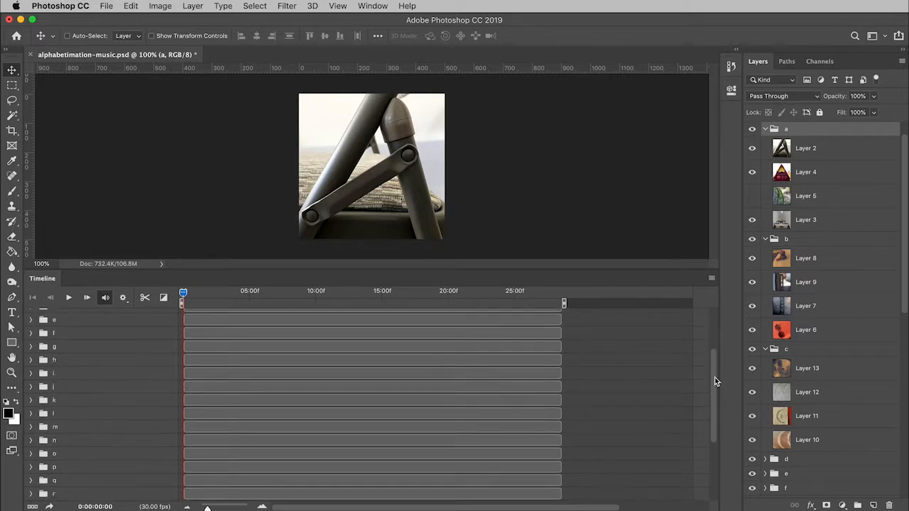
{"action": "scroll", "scroll_direction": "down", "scroll_amount": 3}
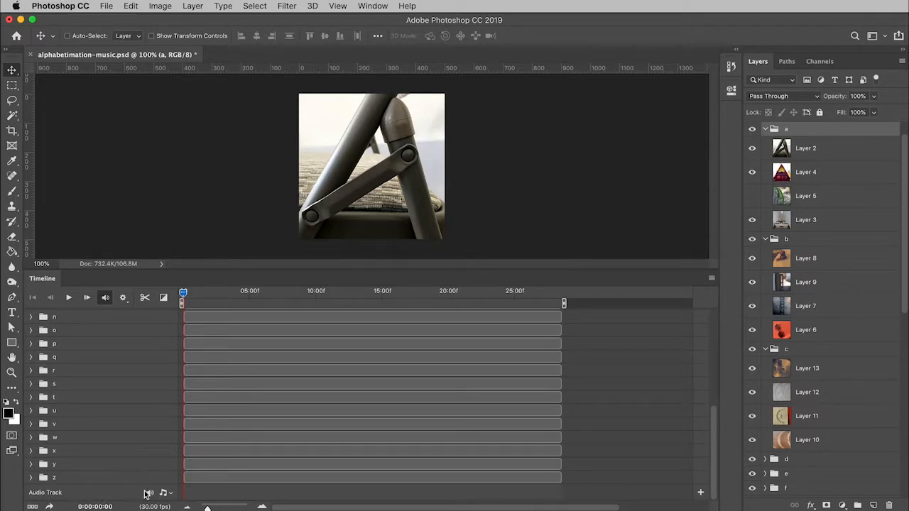
{"action": "left_click", "coordinate": [162, 492]}
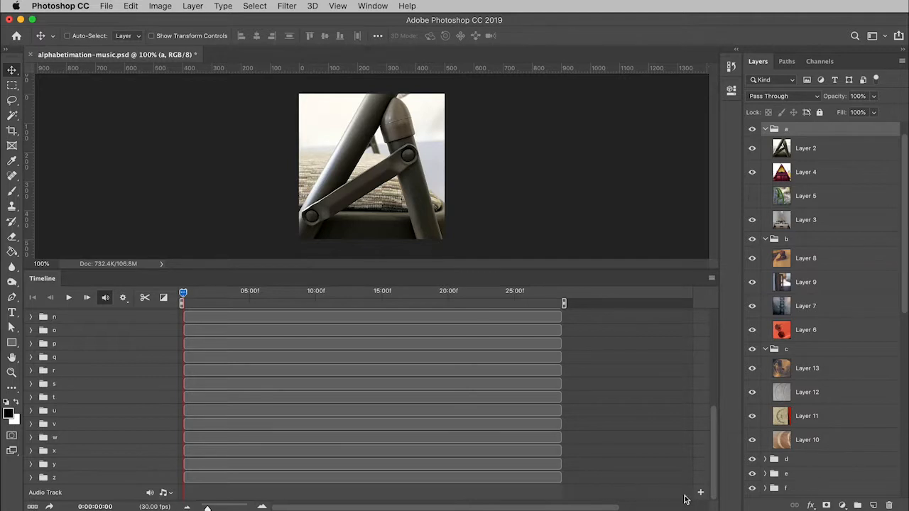
{"action": "mouse_move", "coordinate": [700, 494]}
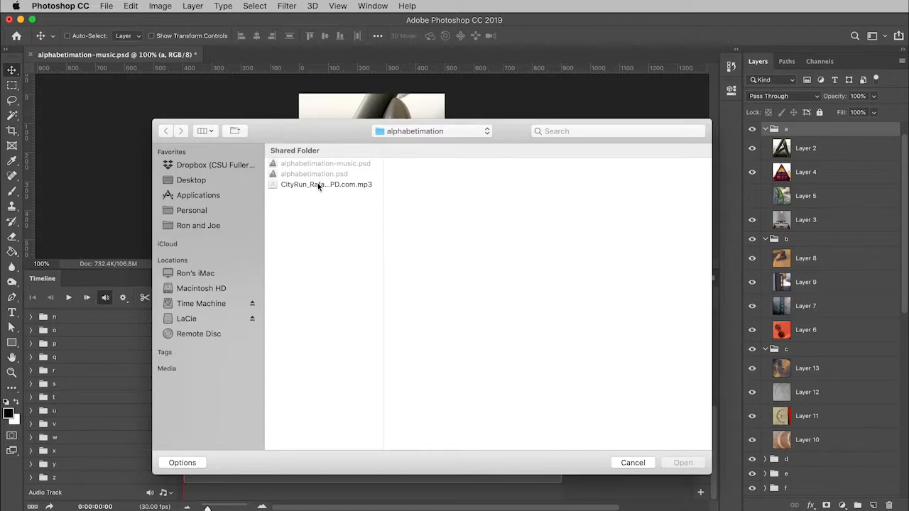
Step: Place the CityRun MP3 music file onto the animation's audio track
{"action": "left_click", "coordinate": [327, 185]}
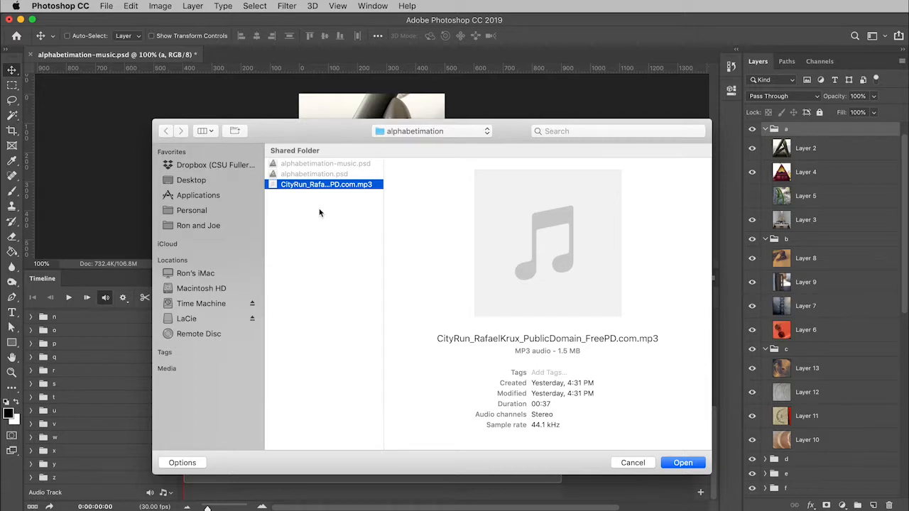
{"action": "mouse_move", "coordinate": [329, 210]}
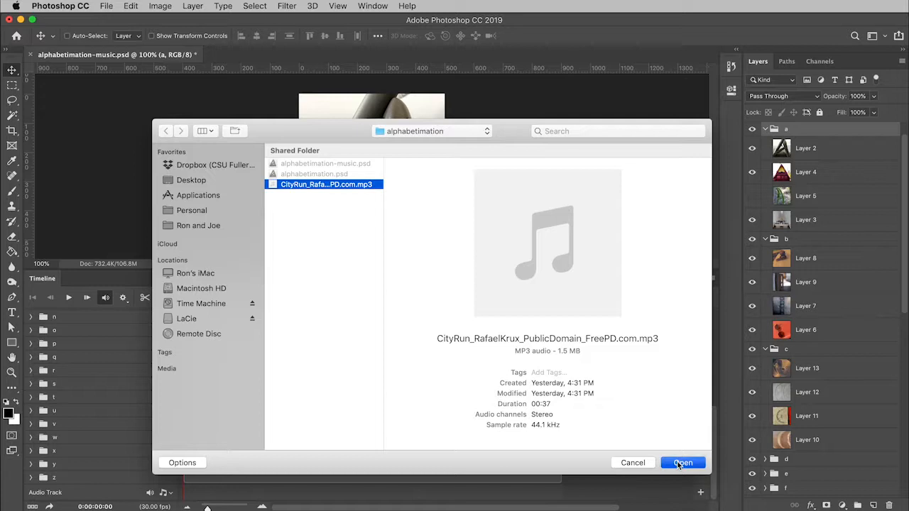
{"action": "left_click", "coordinate": [682, 463]}
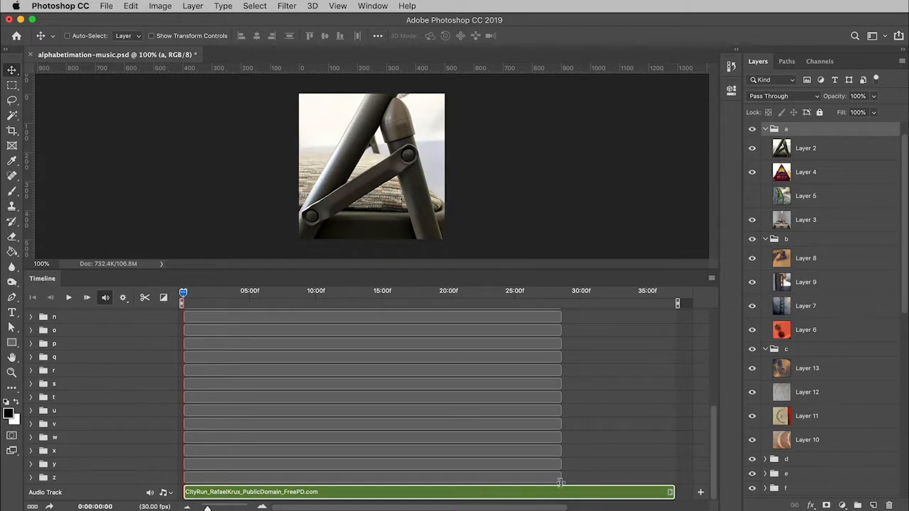
{"action": "mouse_move", "coordinate": [617, 474]}
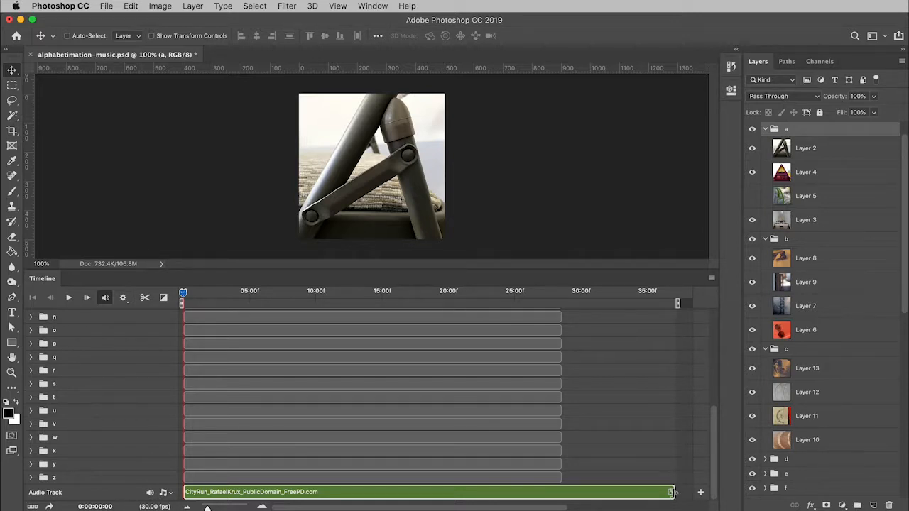
Step: Trim the music clip's right end to match the video clips, about 30 seconds
{"action": "left_click_drag", "start_coordinate": [671, 491], "coordinate": [585, 491]}
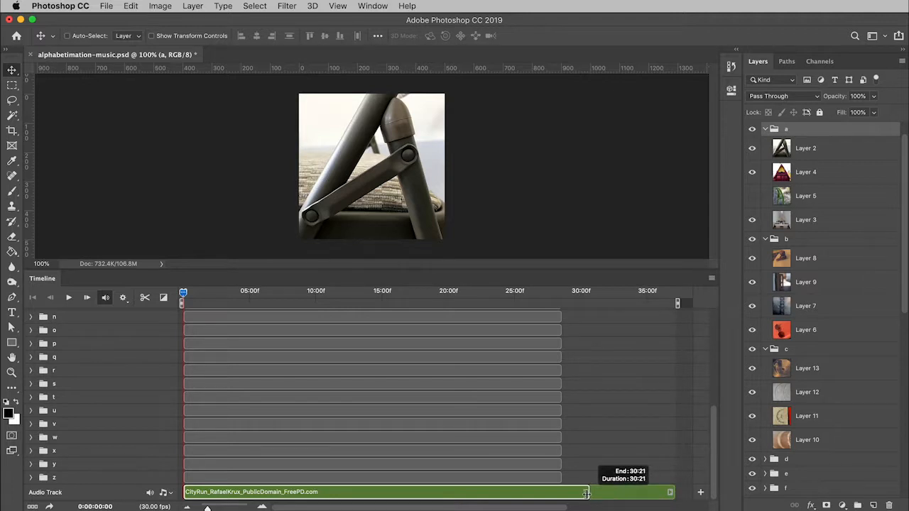
{"action": "left_click_drag", "start_coordinate": [585, 492], "coordinate": [566, 491]}
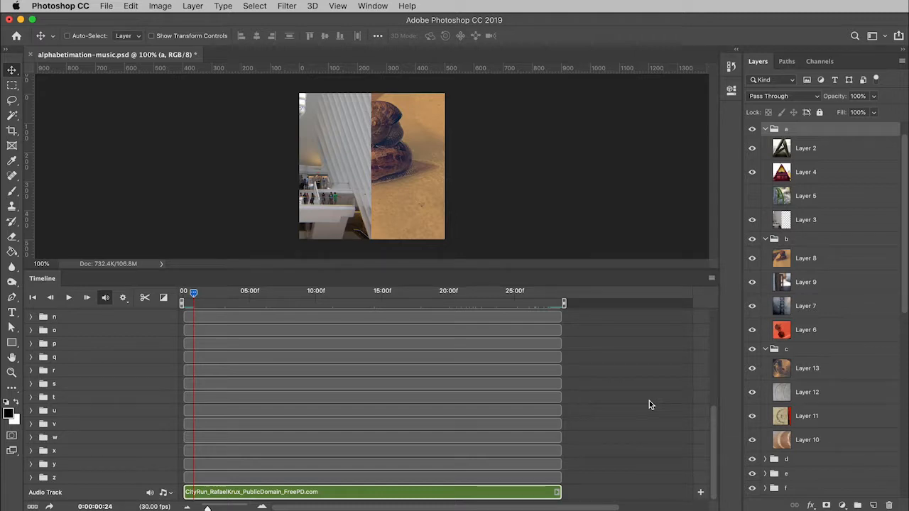
{"action": "mouse_move", "coordinate": [647, 407]}
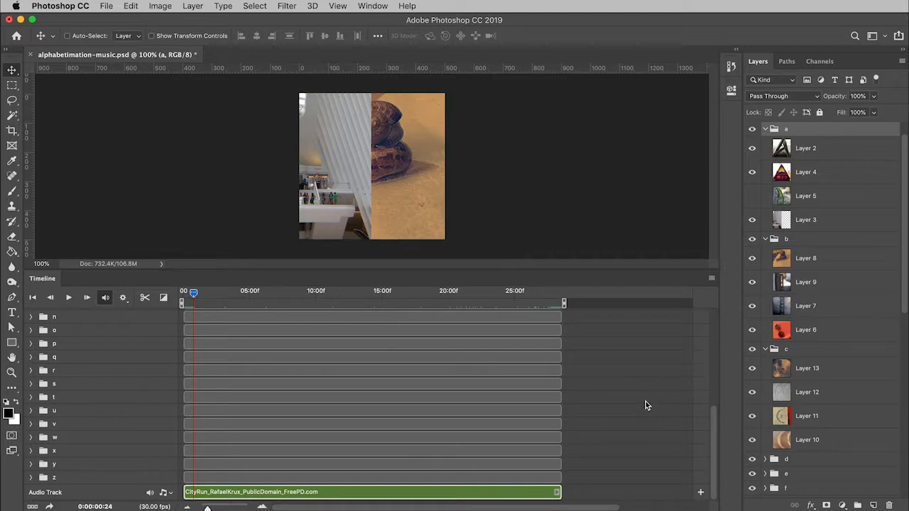
{"action": "mouse_move", "coordinate": [602, 500]}
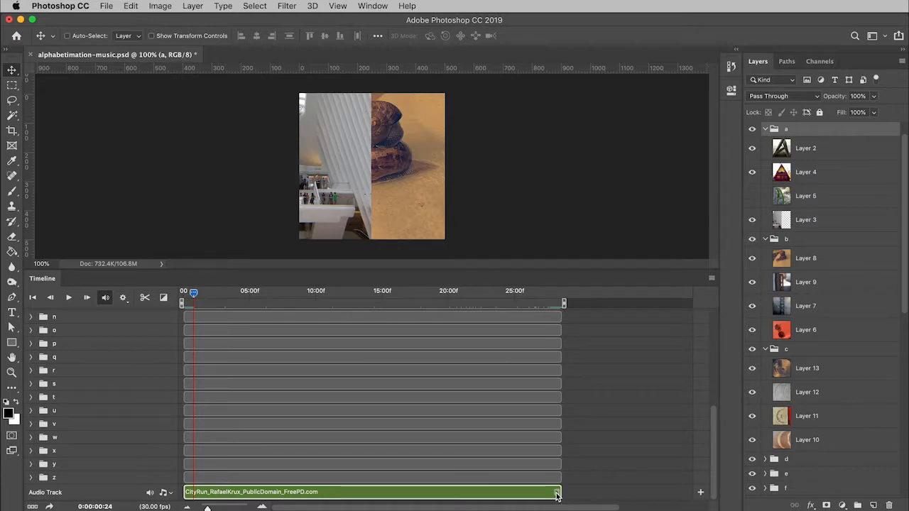
Step: Set a 2 s Fade Out on the music clip and apply it
{"action": "left_click", "coordinate": [557, 492]}
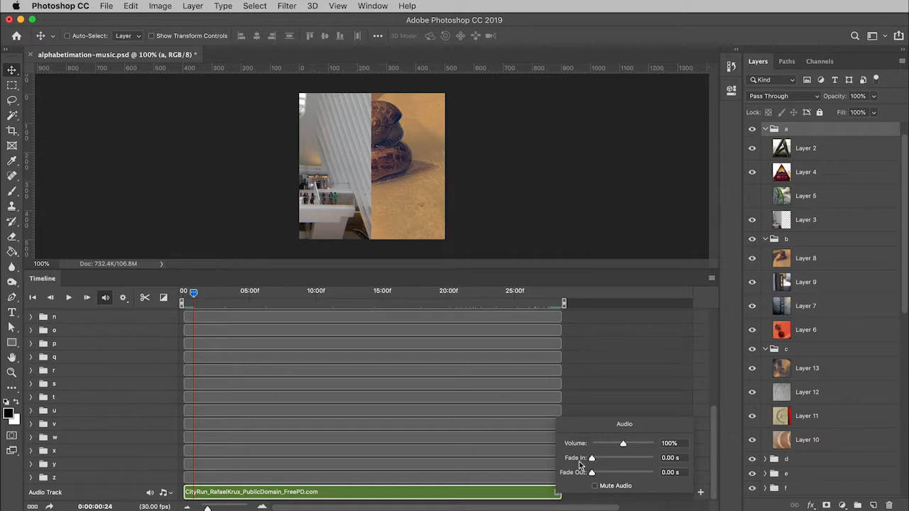
{"action": "mouse_move", "coordinate": [653, 463]}
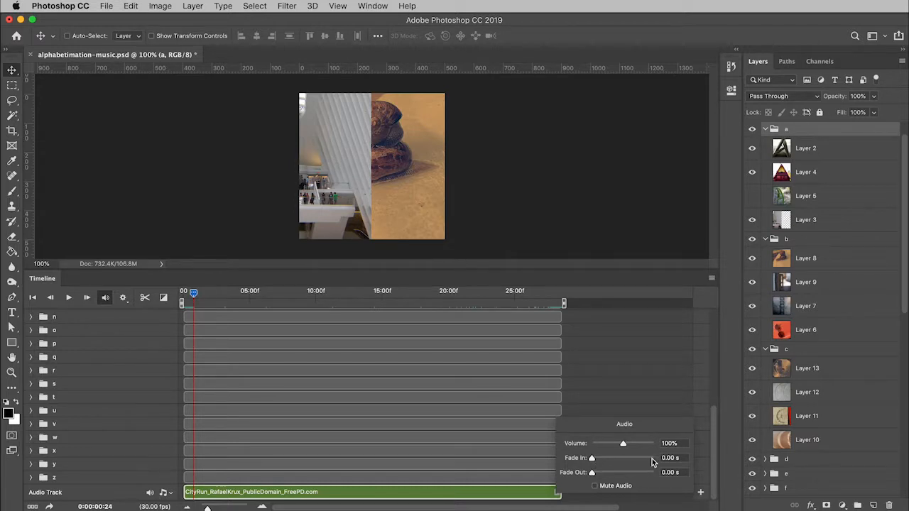
{"action": "mouse_move", "coordinate": [628, 478]}
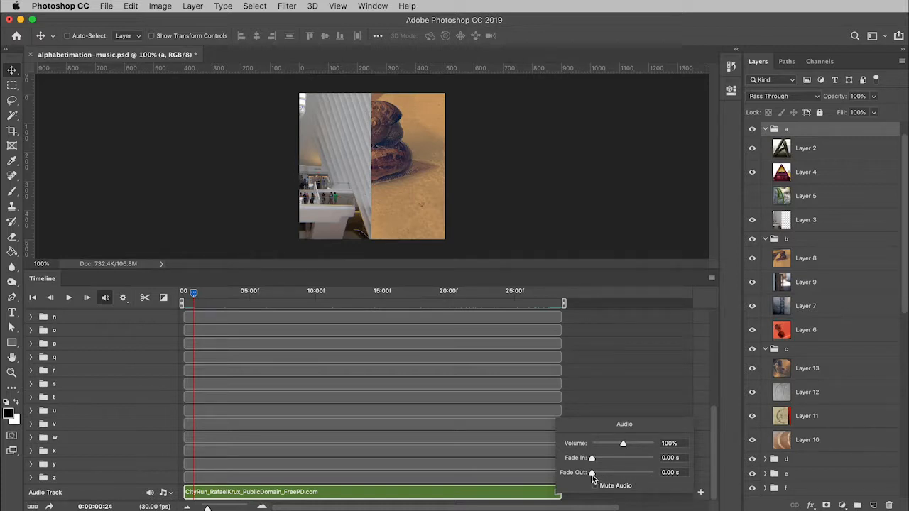
{"action": "mouse_move", "coordinate": [591, 472]}
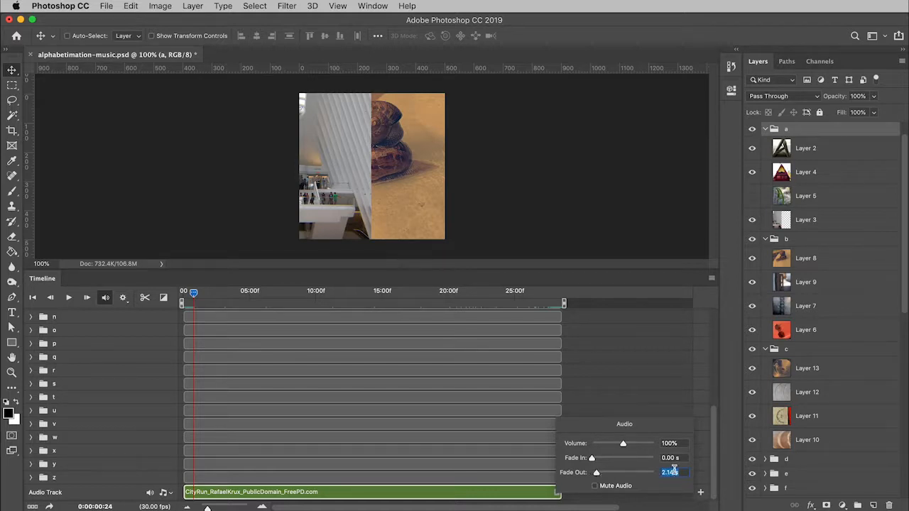
{"action": "type", "text": "2 s"}
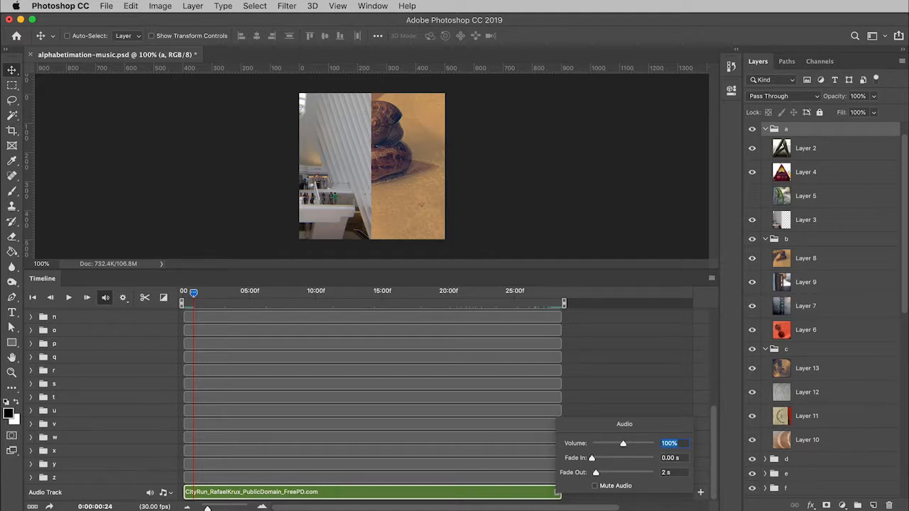
{"action": "mouse_move", "coordinate": [600, 401]}
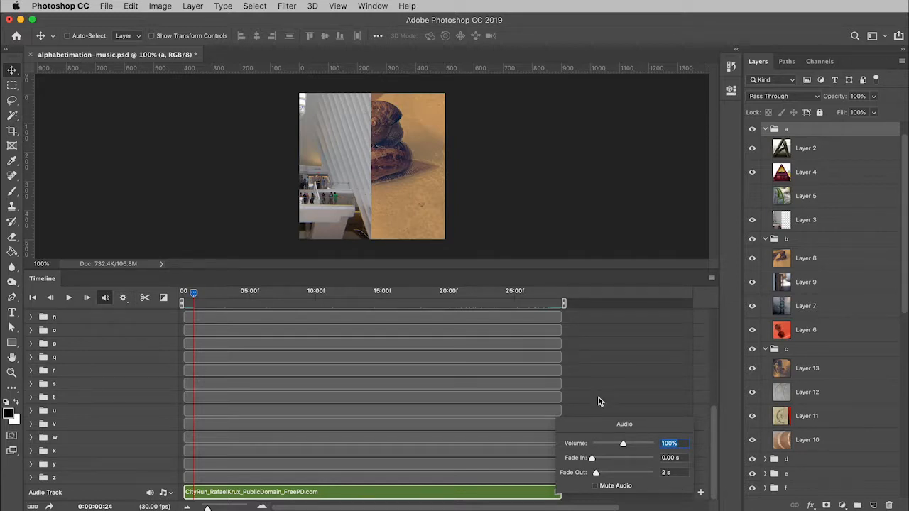
{"action": "left_click", "coordinate": [284, 325]}
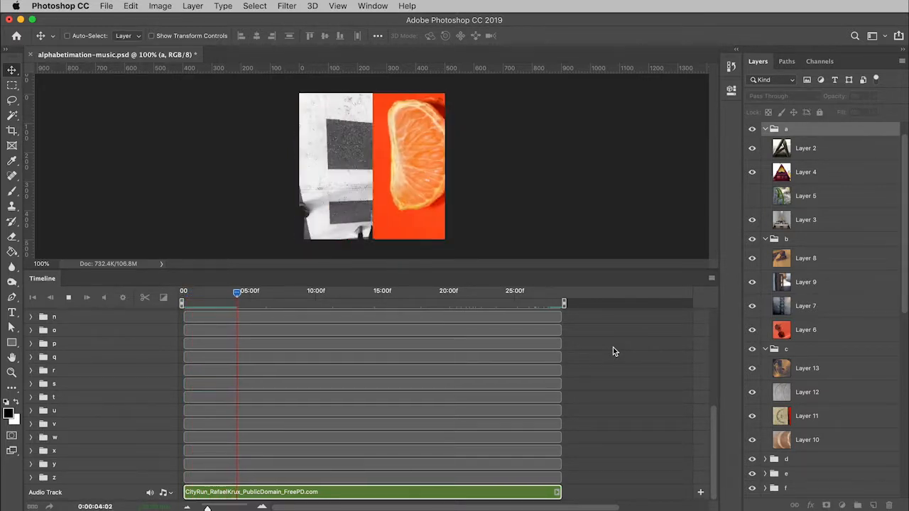
{"action": "left_click_drag", "start_coordinate": [238, 293], "coordinate": [264, 293]}
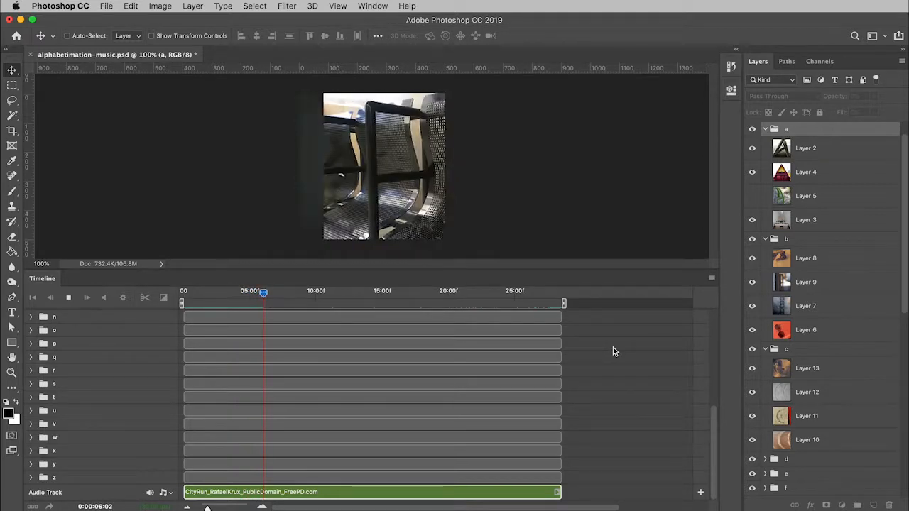
{"action": "left_click_drag", "start_coordinate": [263, 292], "coordinate": [290, 293]}
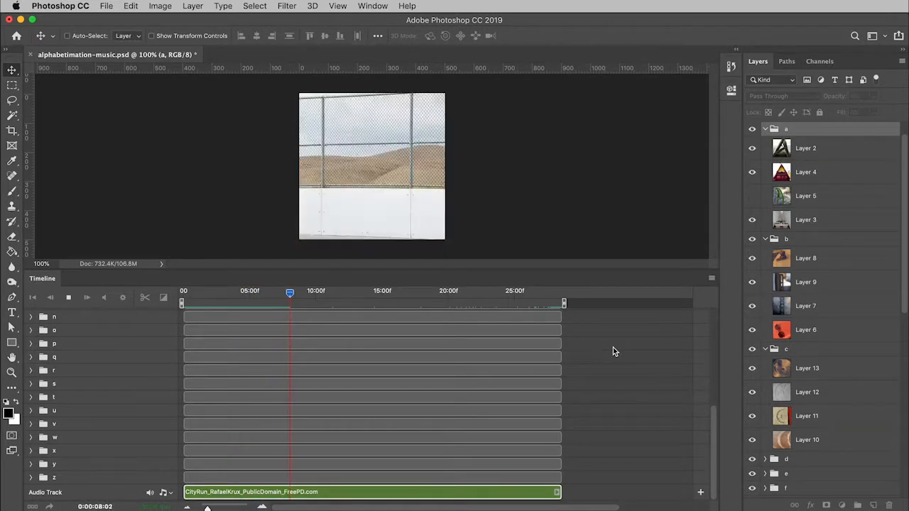